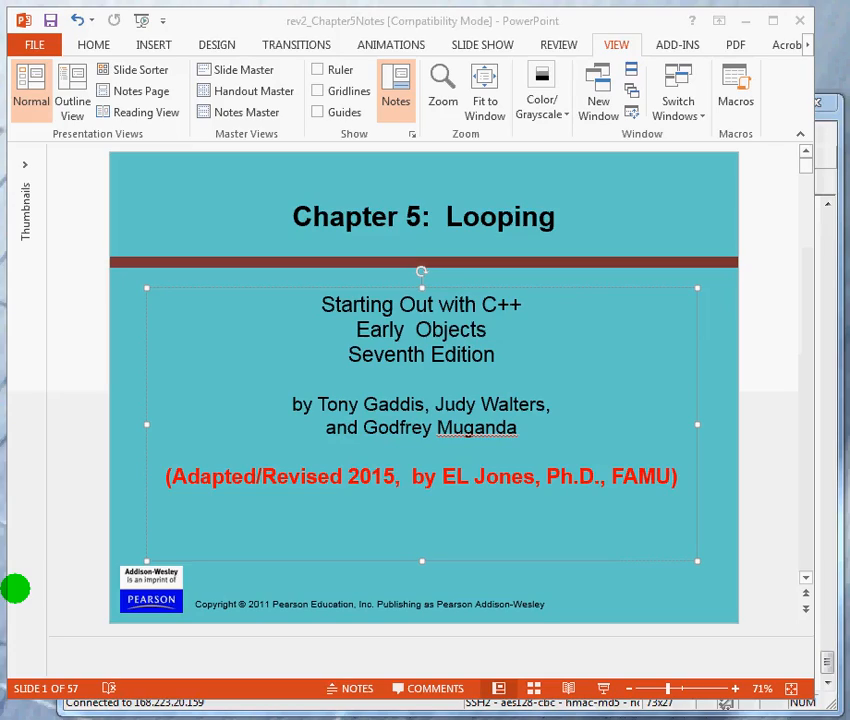
mouse_move(306, 291)
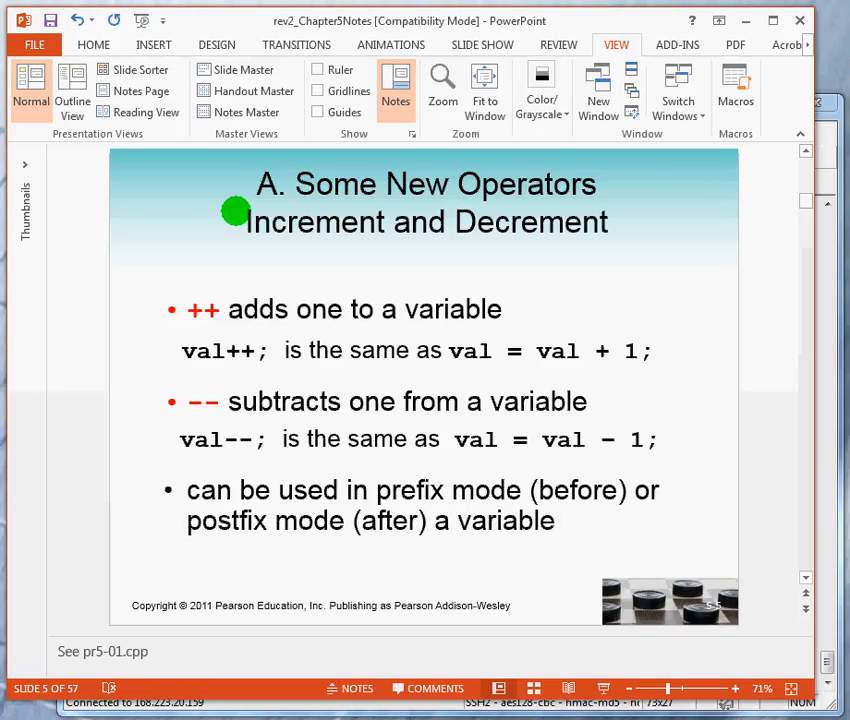
mouse_move(230, 485)
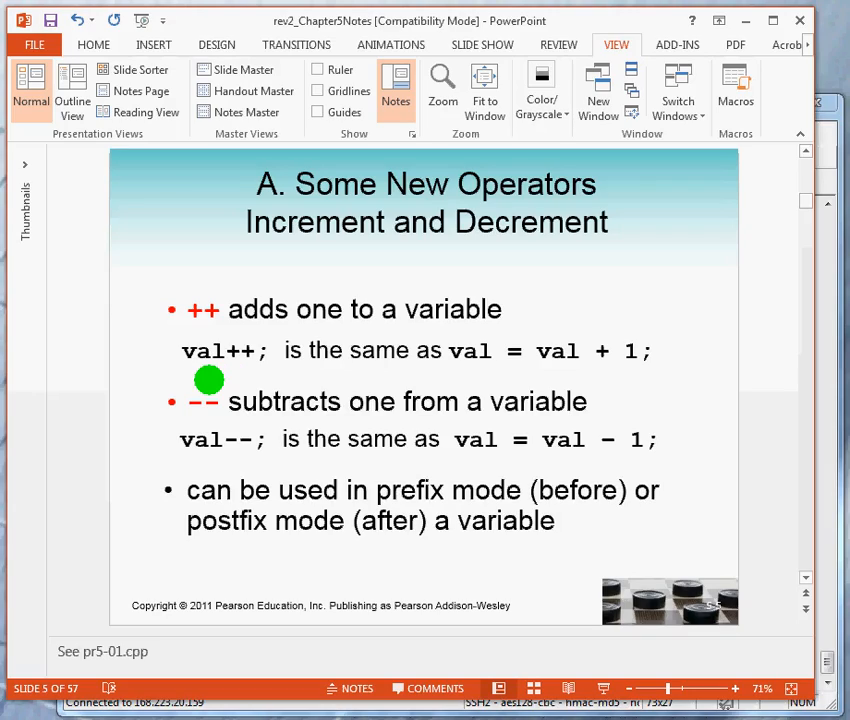
mouse_move(211, 423)
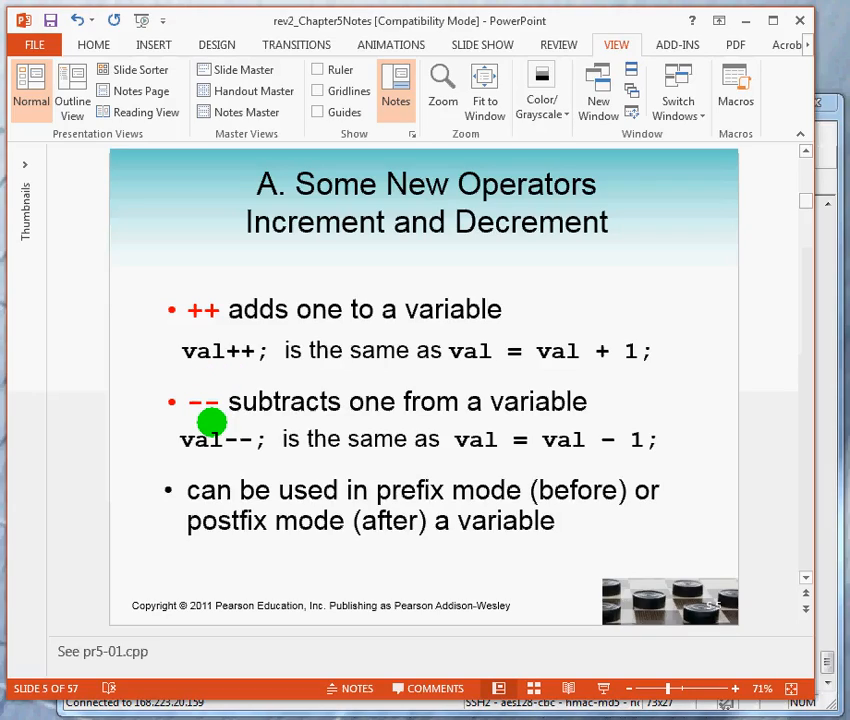
mouse_move(205, 402)
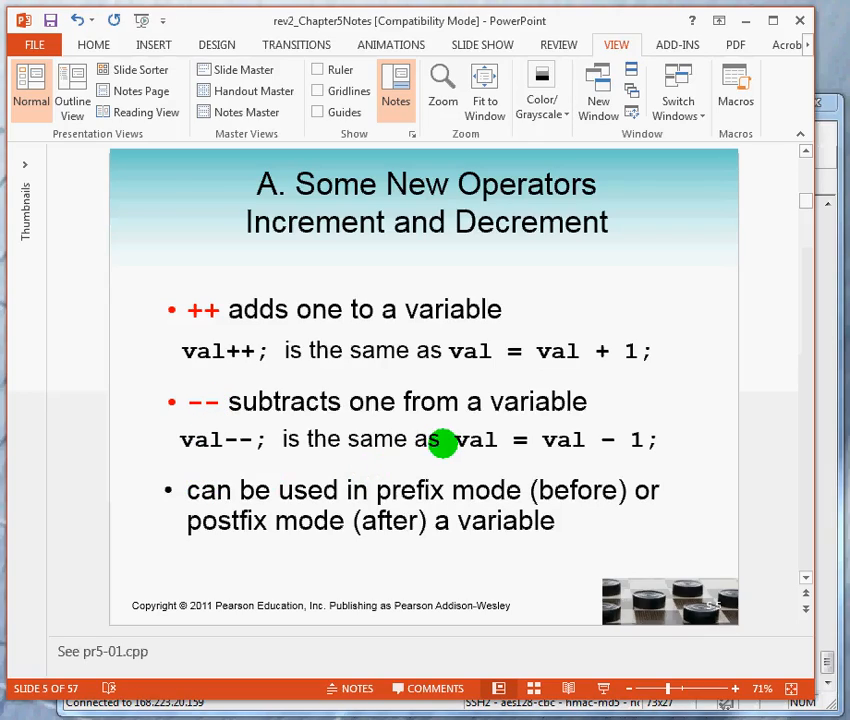
mouse_move(342, 470)
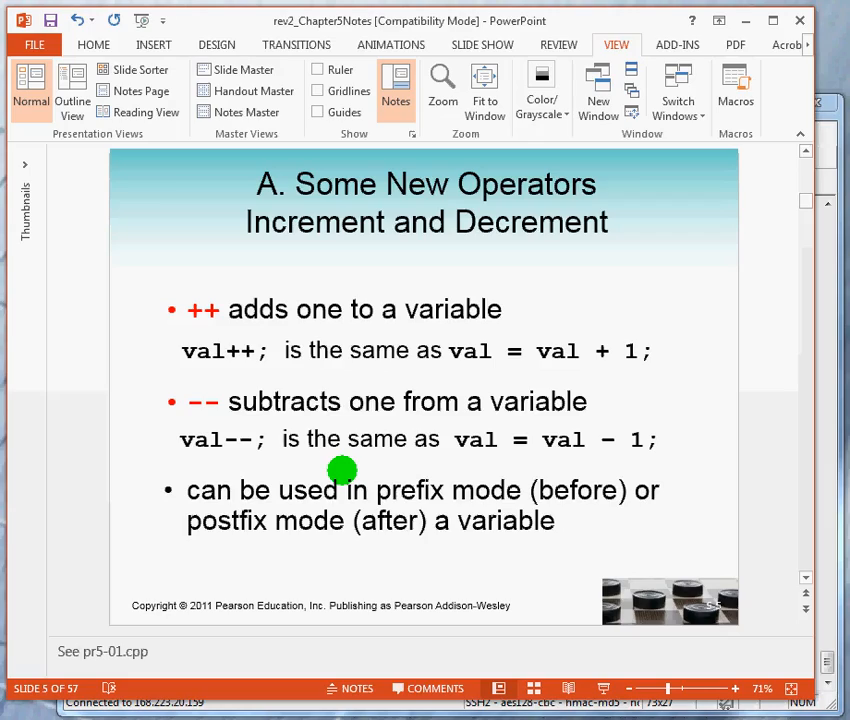
mouse_move(293, 463)
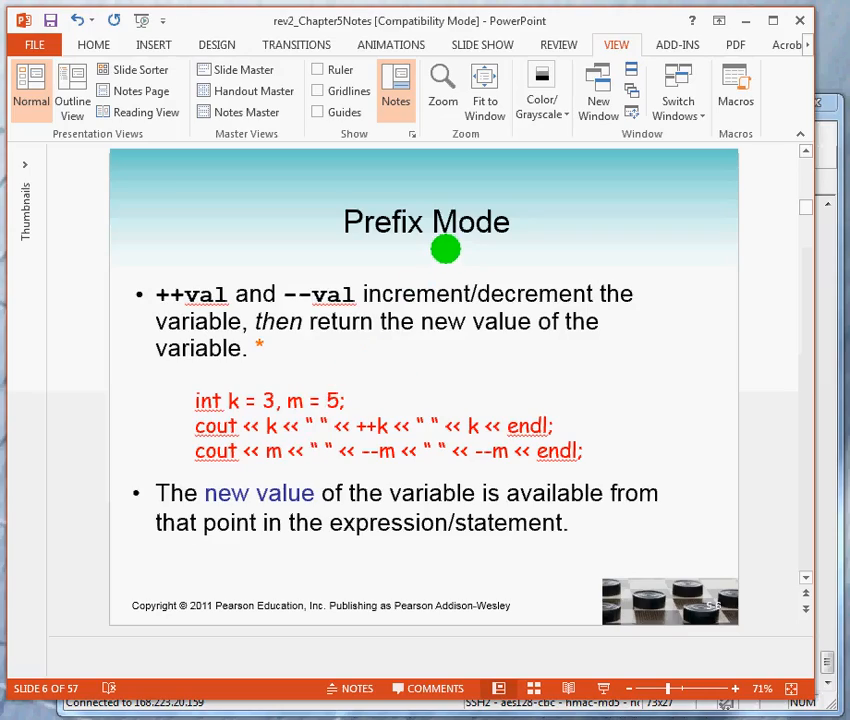
mouse_move(456, 236)
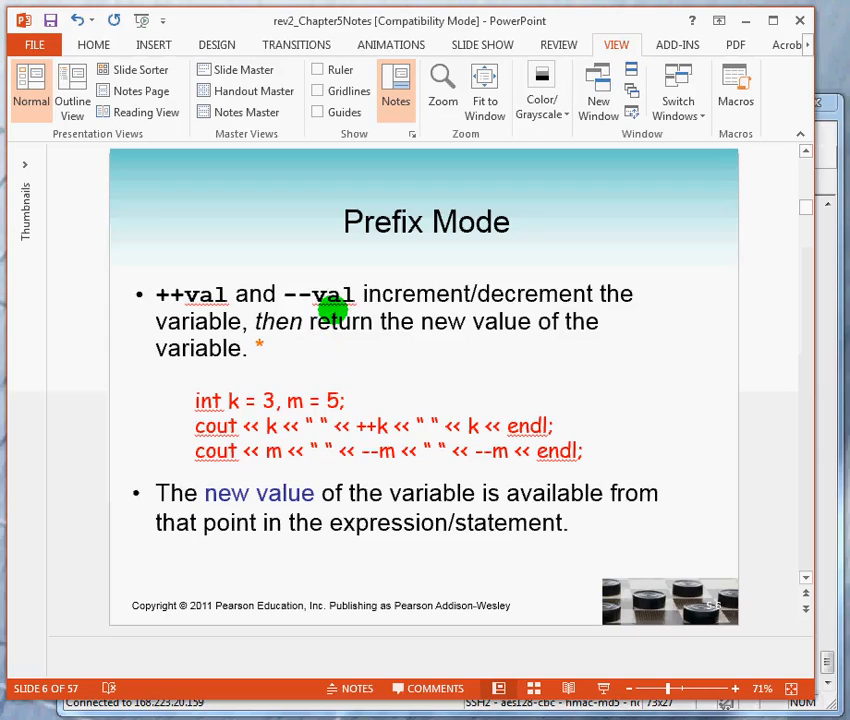
mouse_move(360, 356)
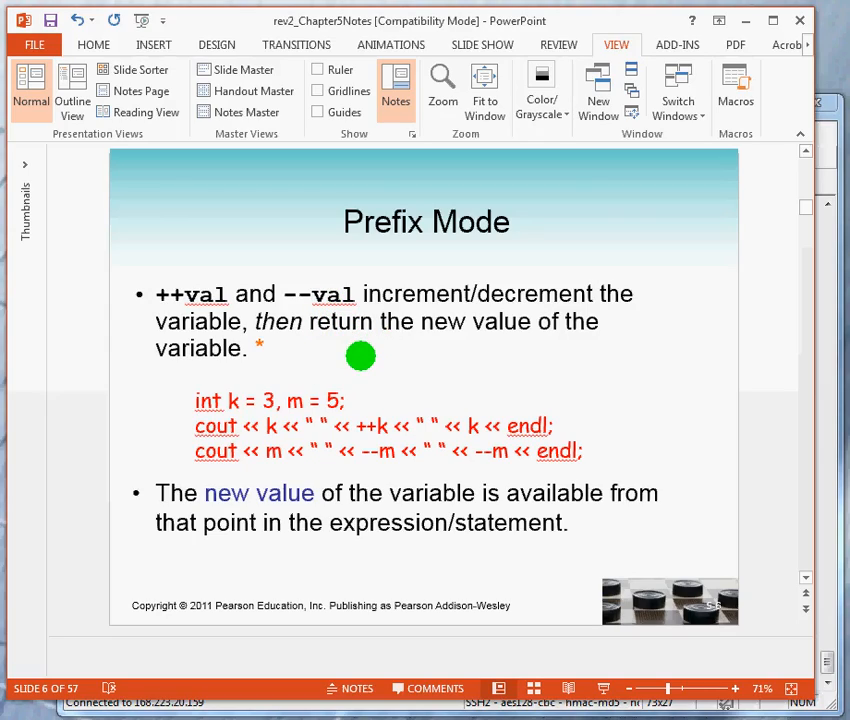
mouse_move(364, 352)
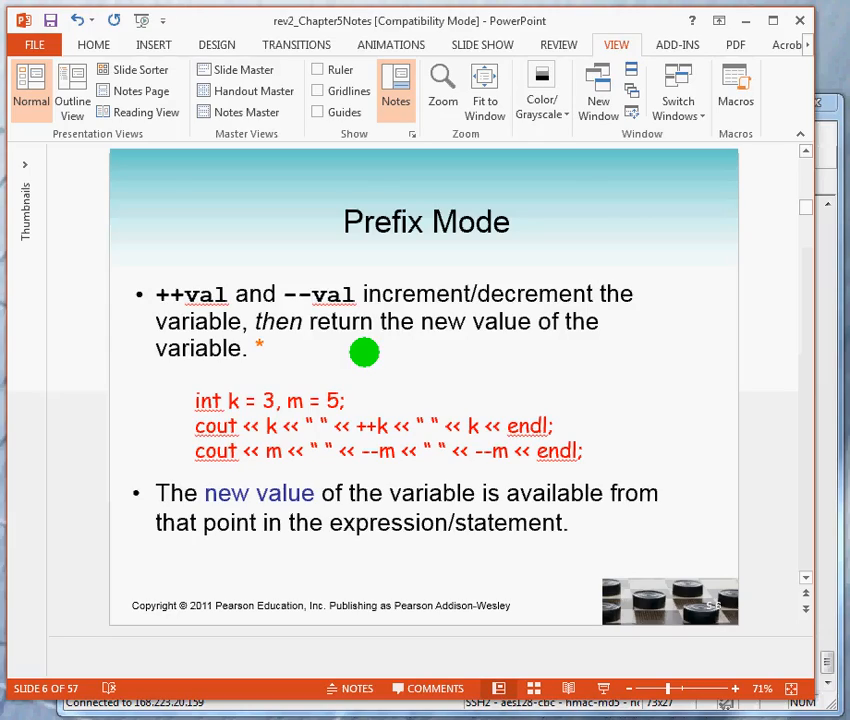
mouse_move(517, 308)
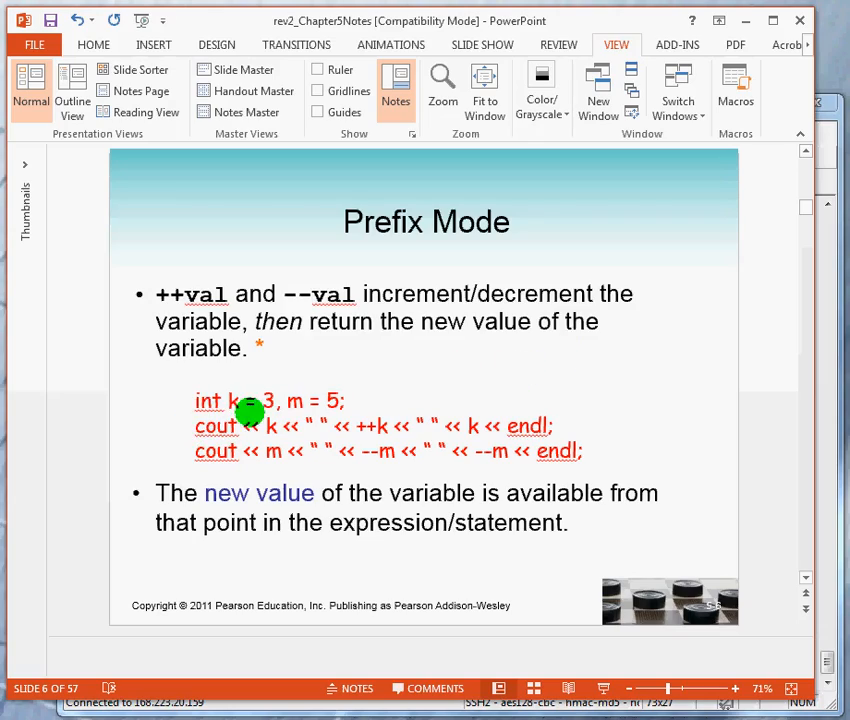
mouse_move(273, 406)
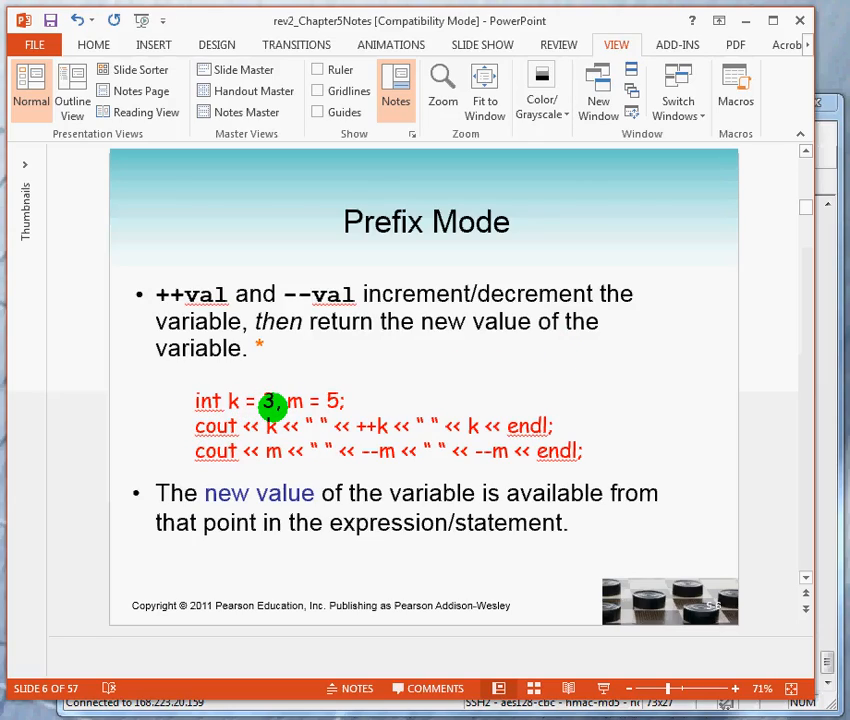
mouse_move(255, 450)
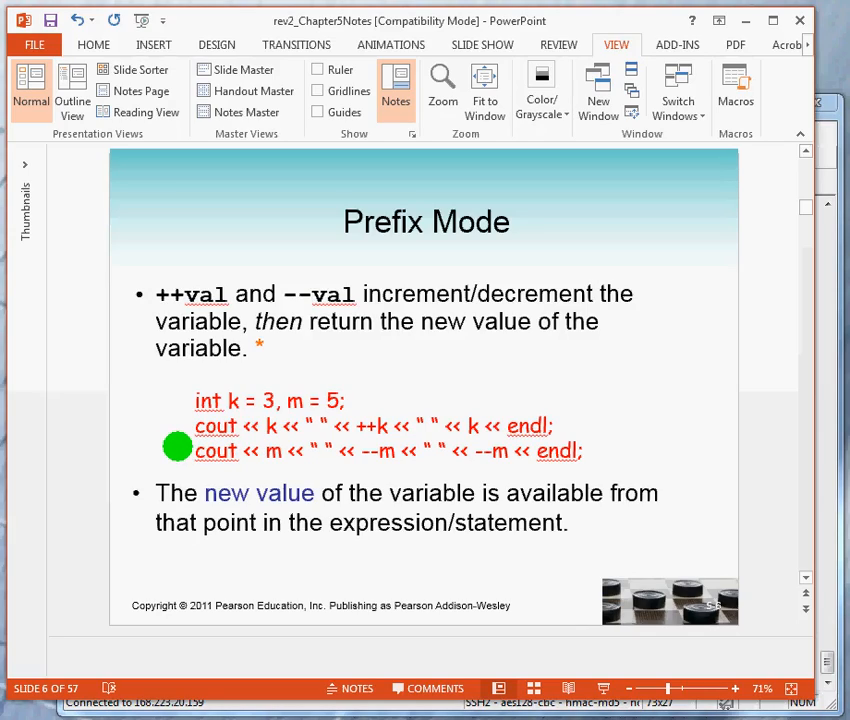
mouse_move(356, 451)
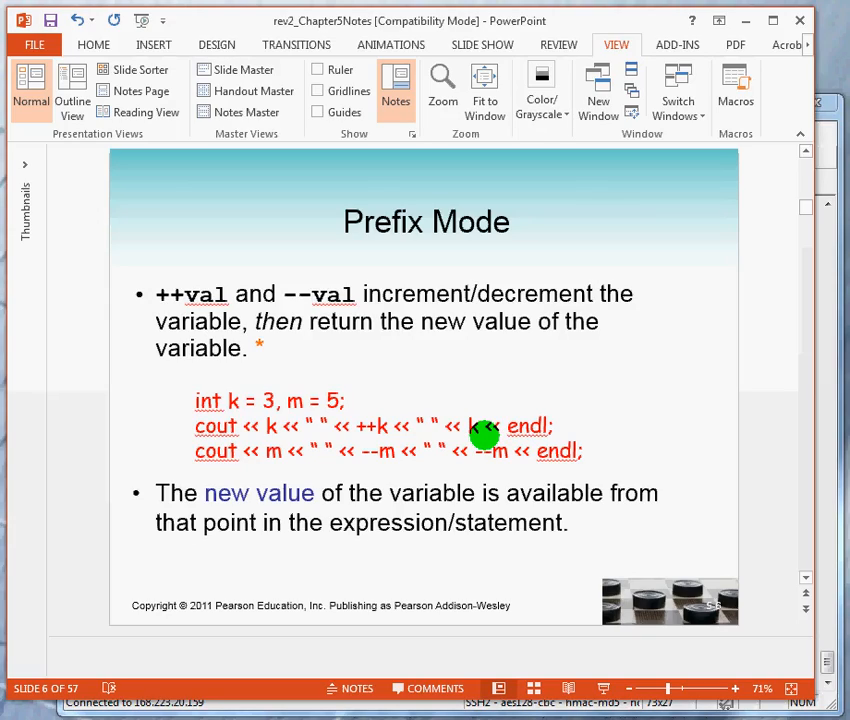
mouse_move(148, 470)
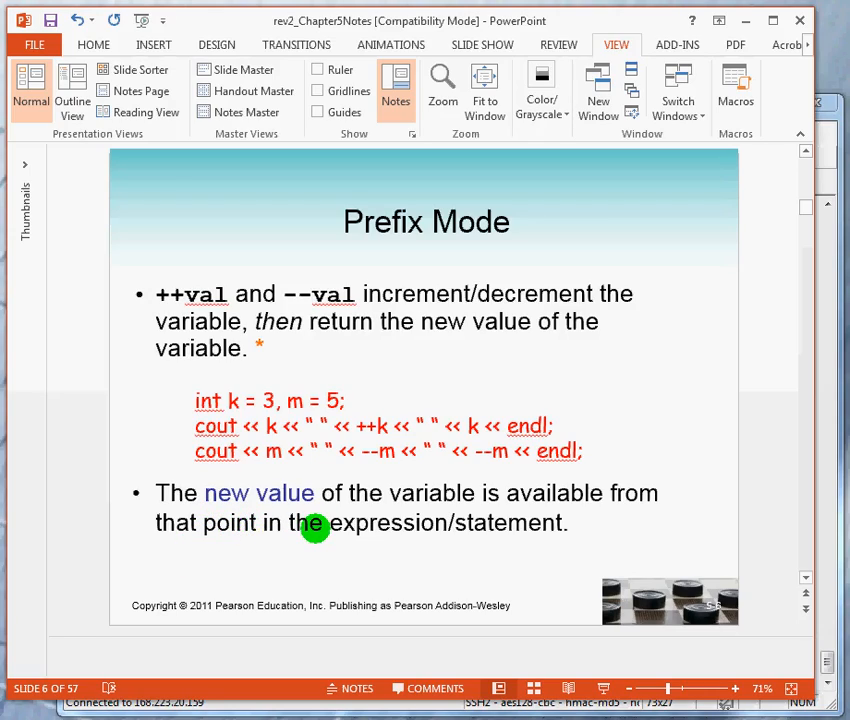
mouse_move(258, 531)
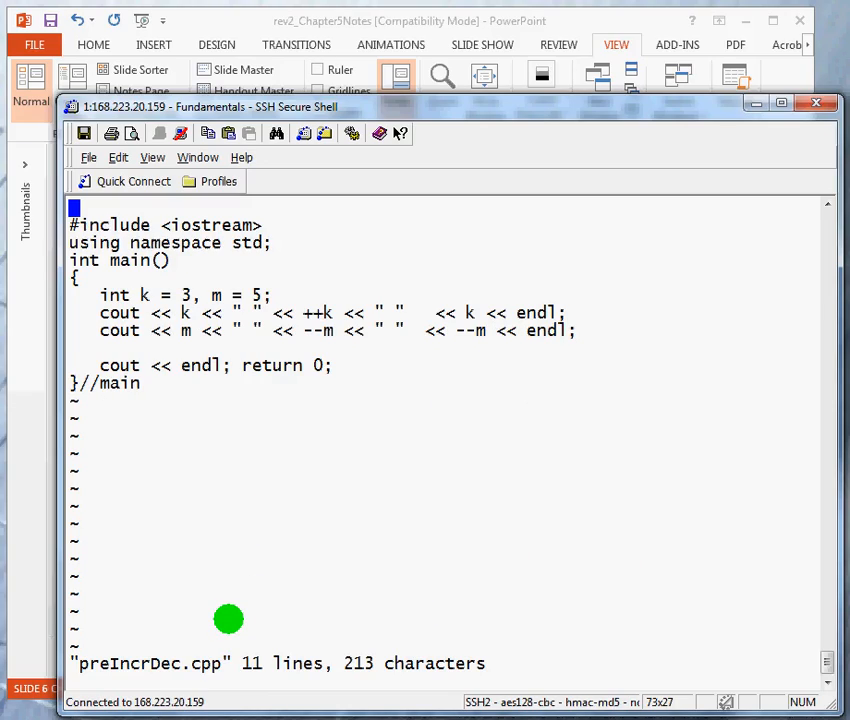
mouse_move(269, 533)
type(":q")
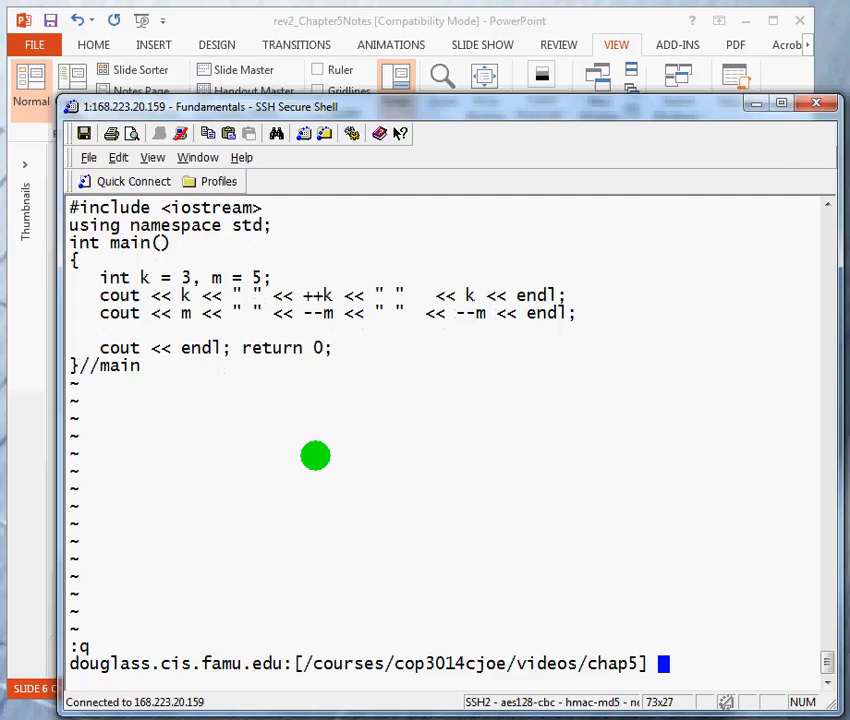
- Compile preIncrDec.cpp with g++ pre* -o p, then list the source with more pre*cpp
type("g")
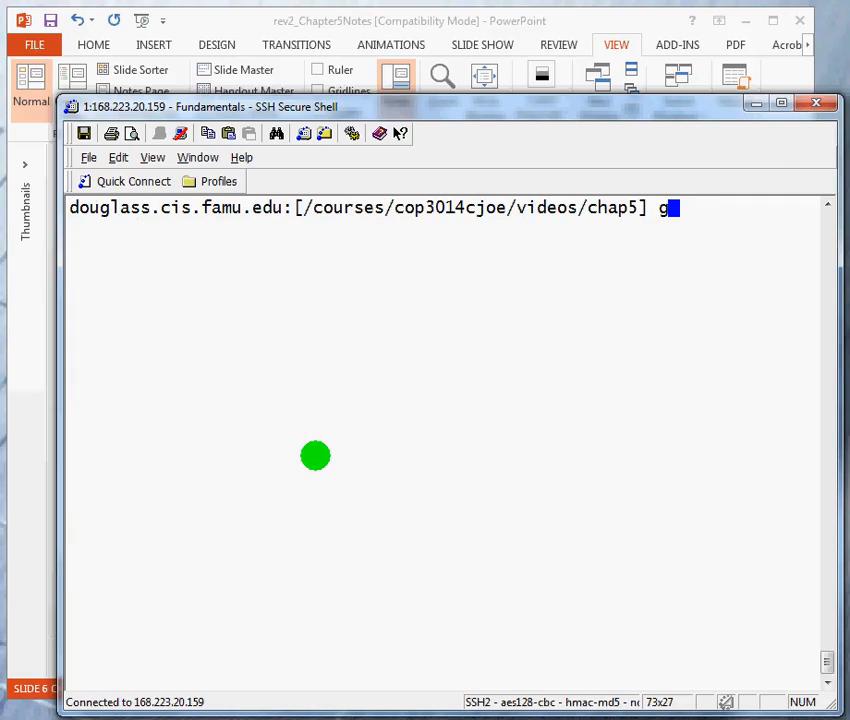
type("++ pre")
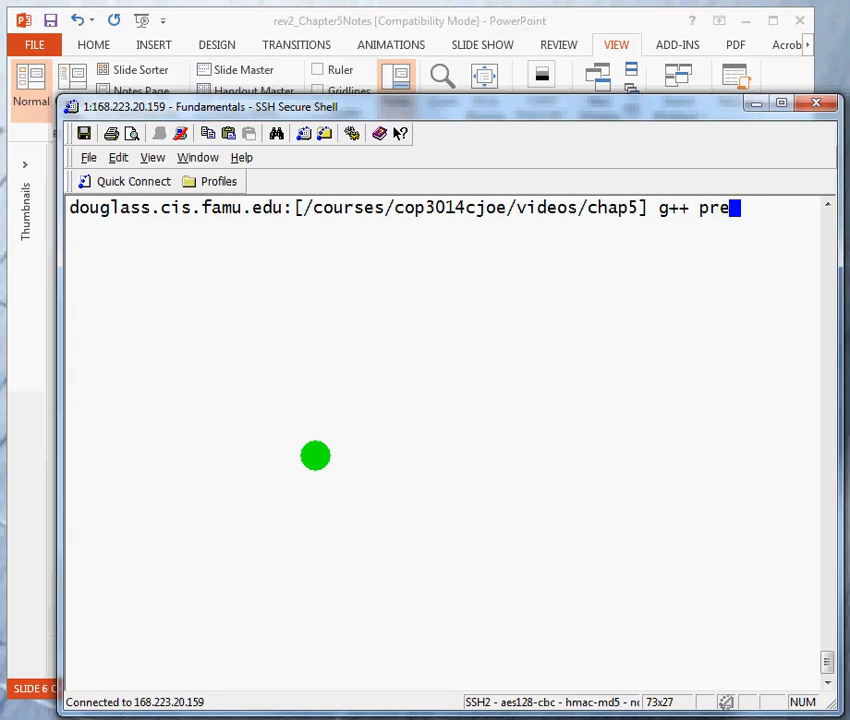
type("* -")
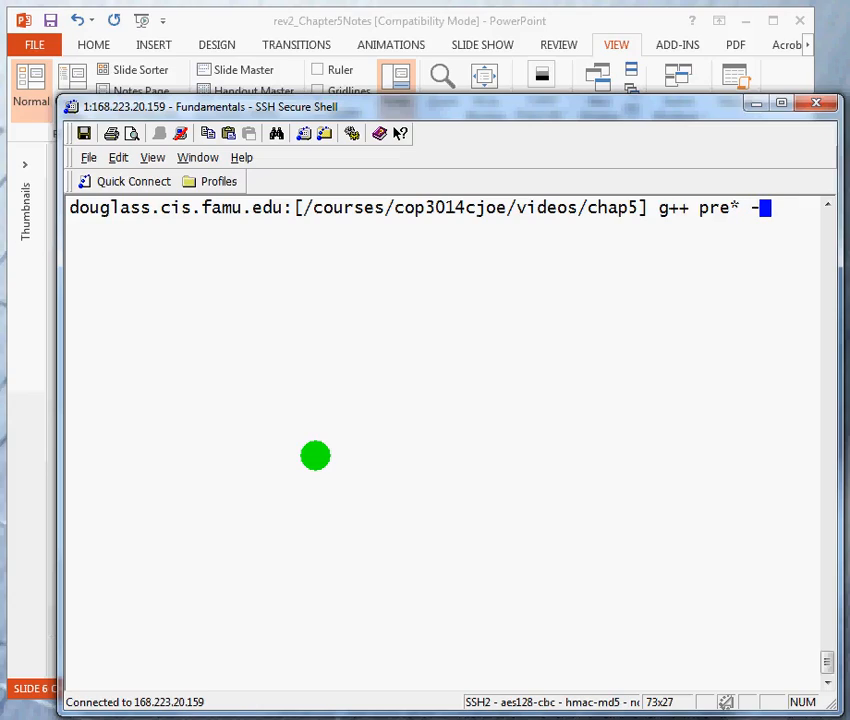
type("o p")
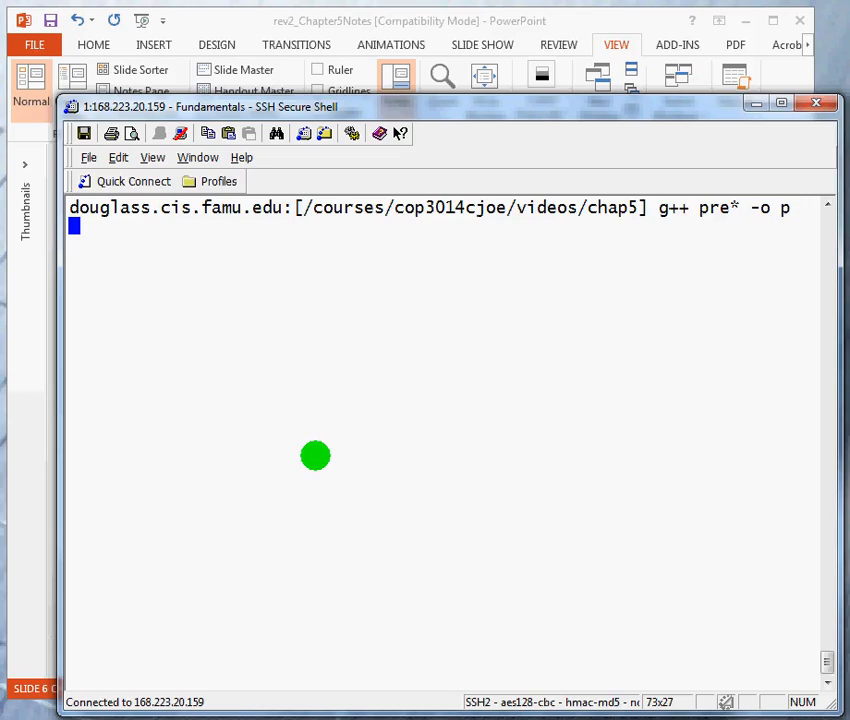
type("./")
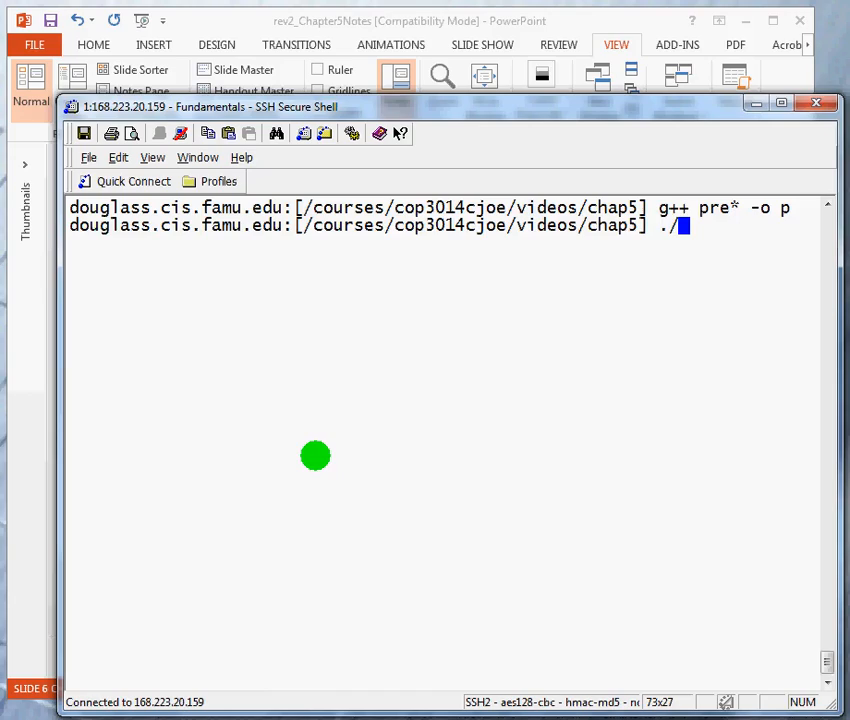
type("more pre*cpp")
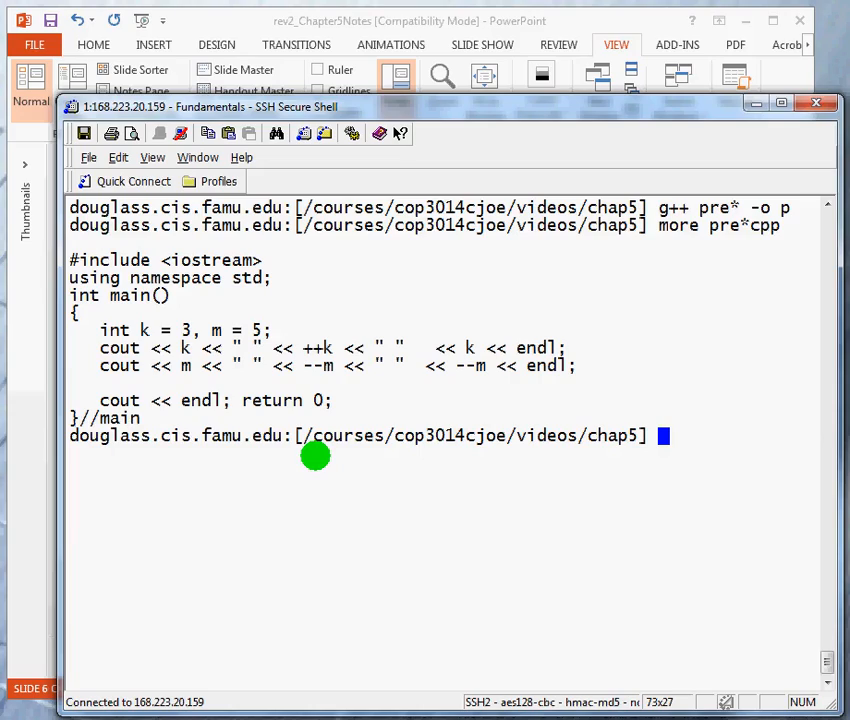
- Run ./p to print the prefix results 3 4 4 and 5 4 3
type("./p")
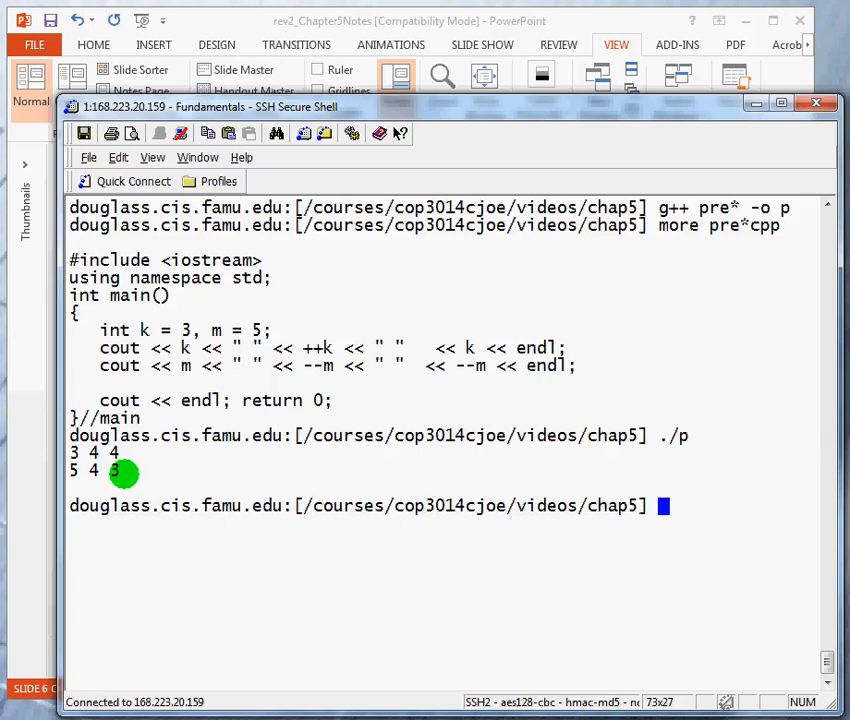
mouse_move(207, 365)
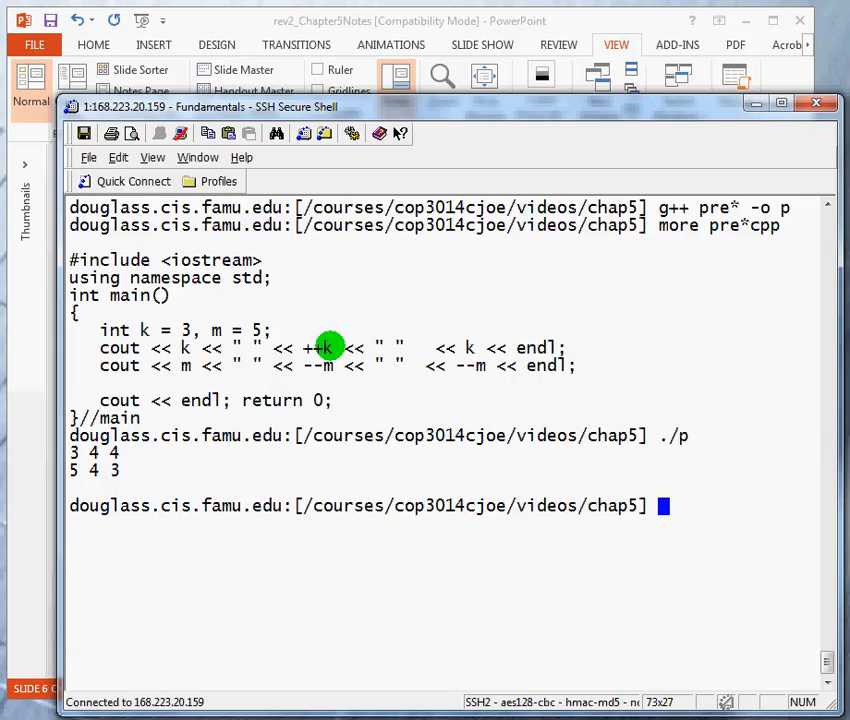
mouse_move(477, 347)
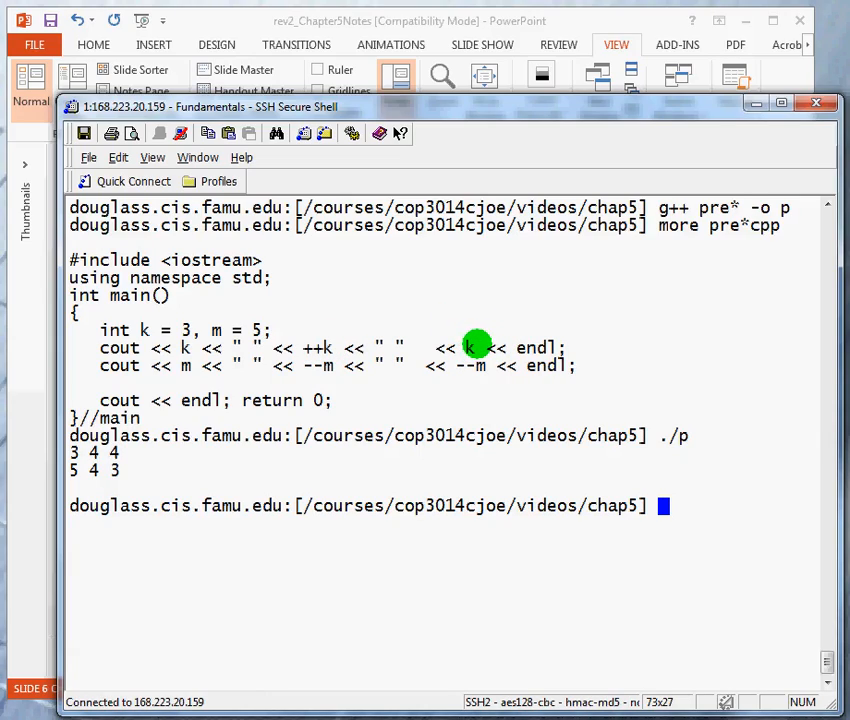
mouse_move(157, 547)
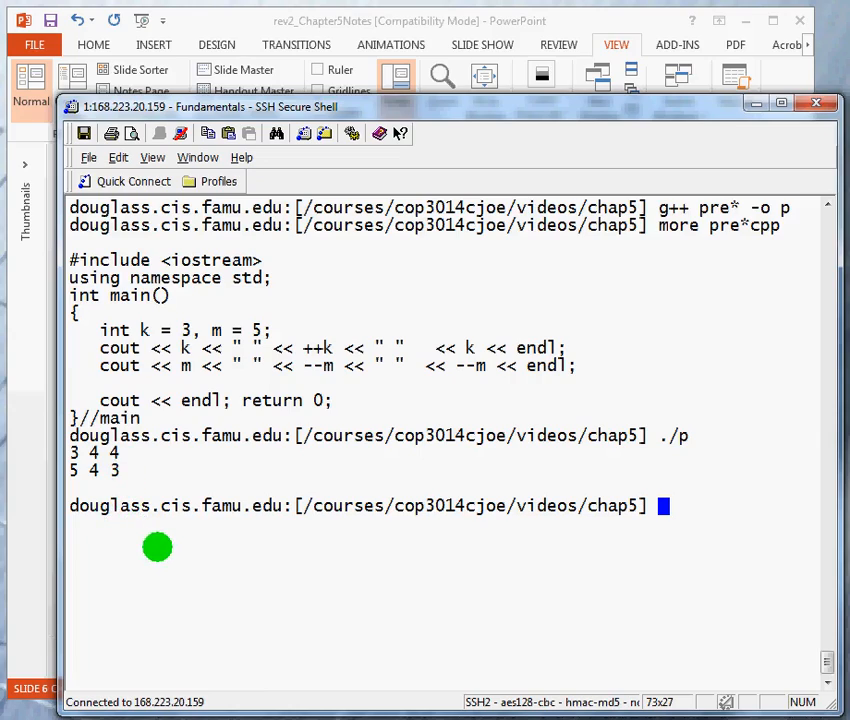
mouse_move(201, 578)
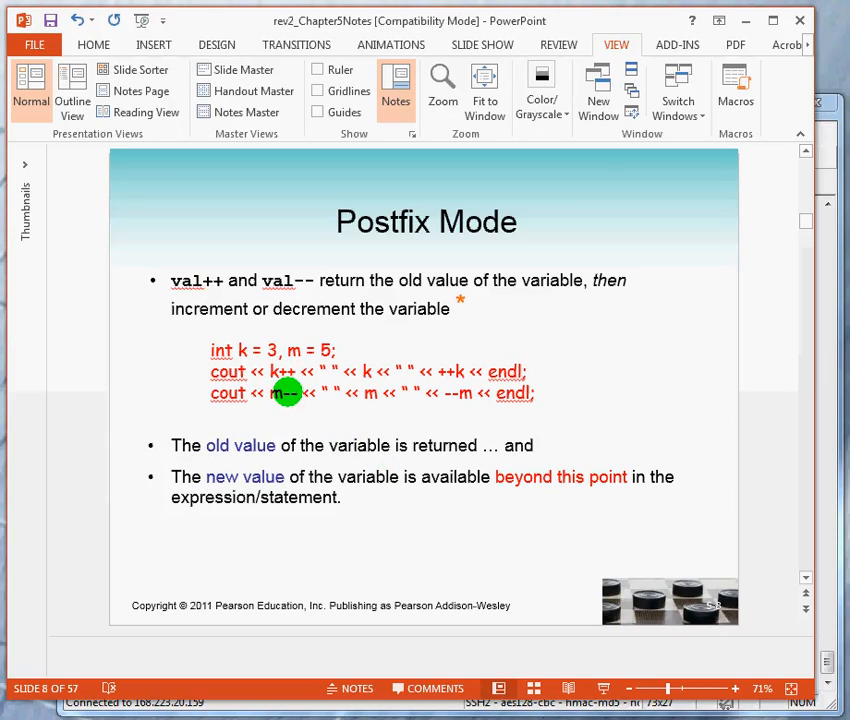
mouse_move(288, 385)
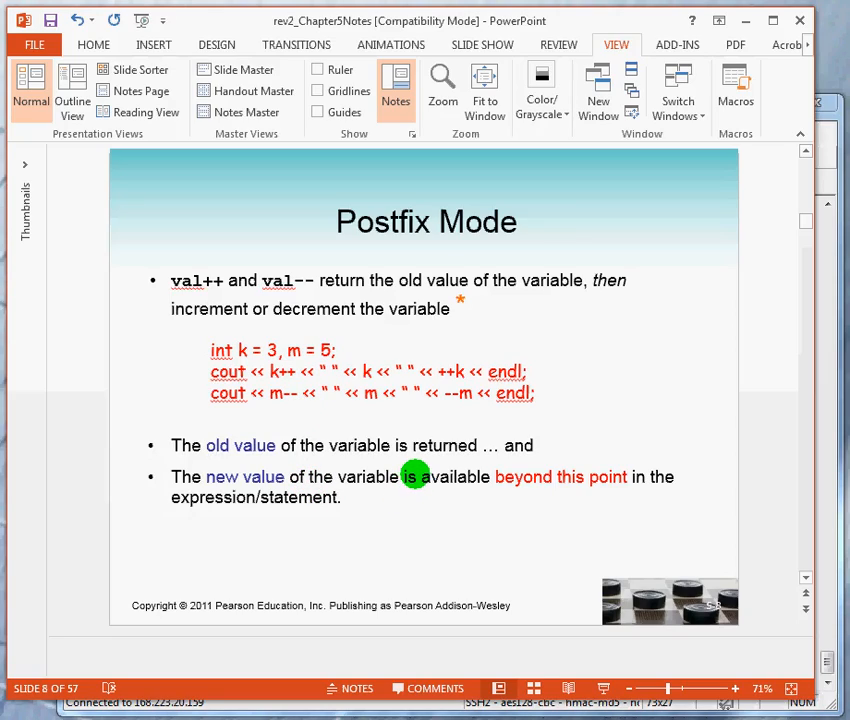
mouse_move(283, 392)
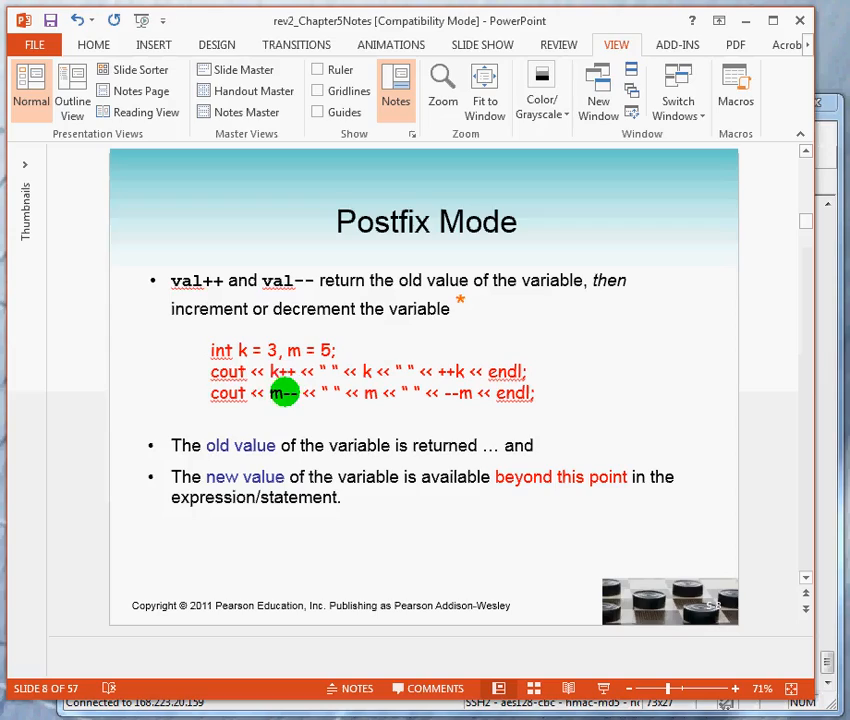
mouse_move(276, 388)
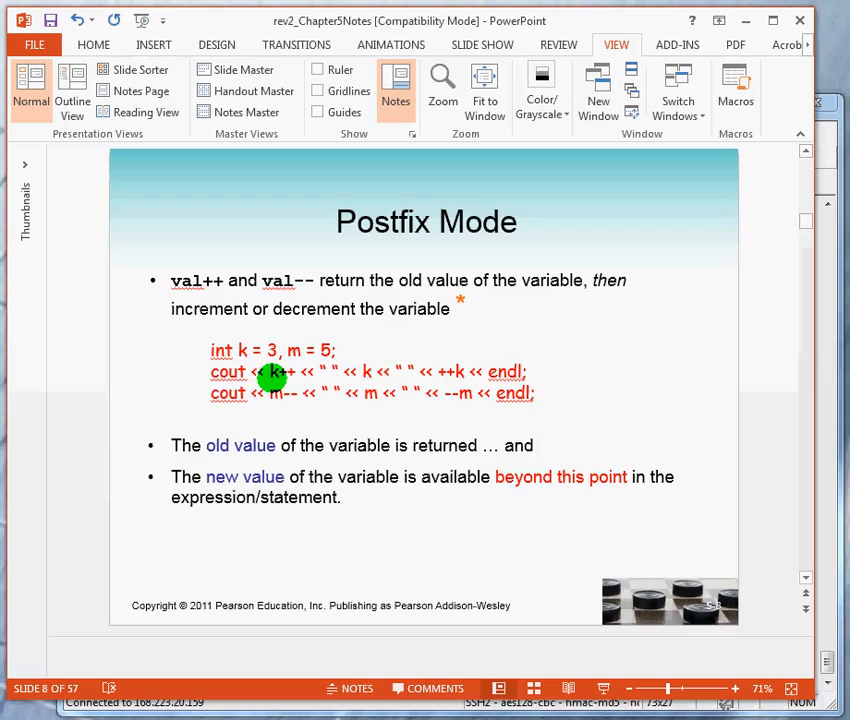
mouse_move(271, 389)
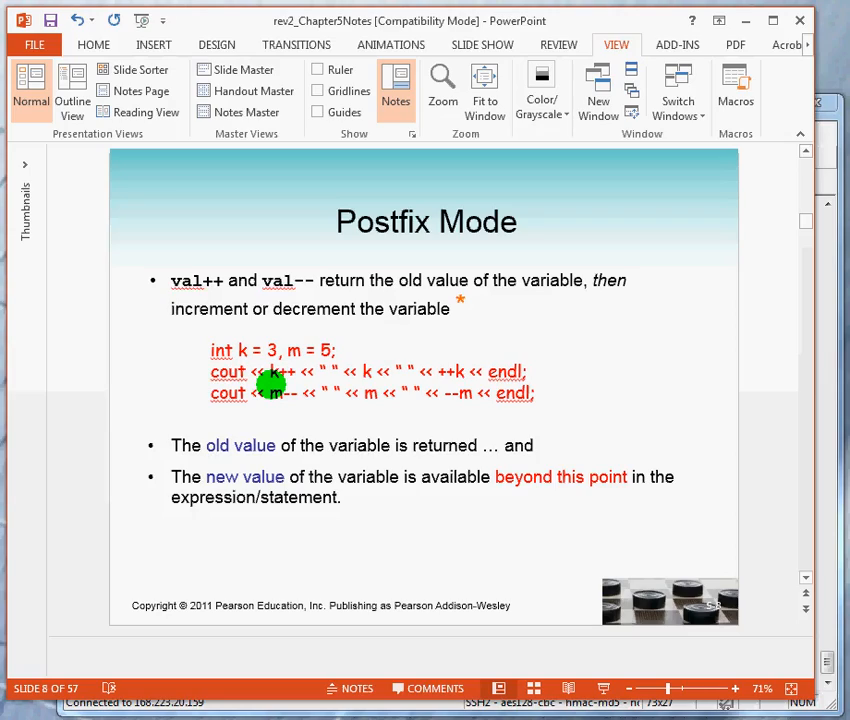
mouse_move(278, 384)
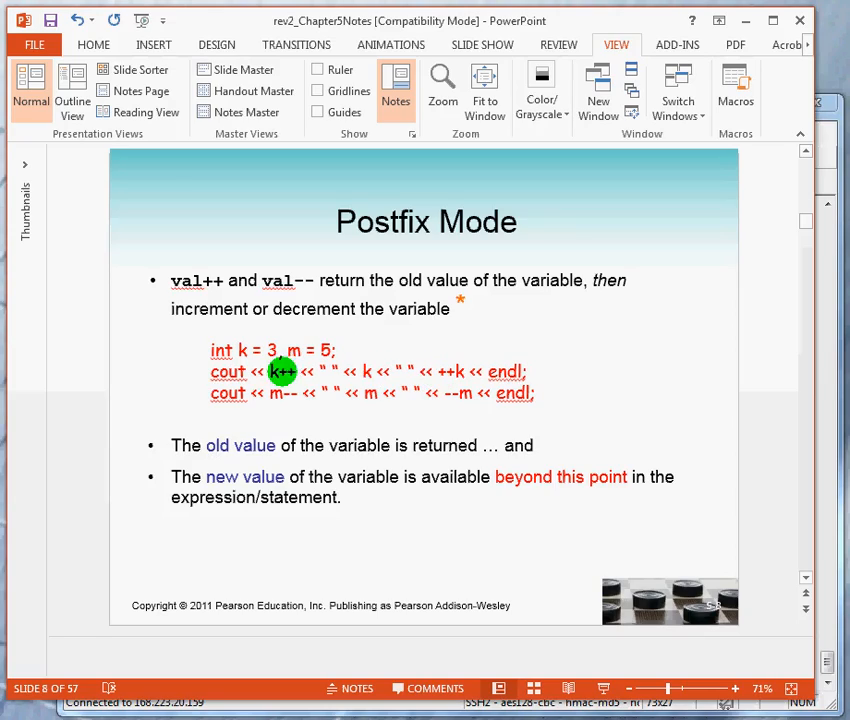
mouse_move(258, 371)
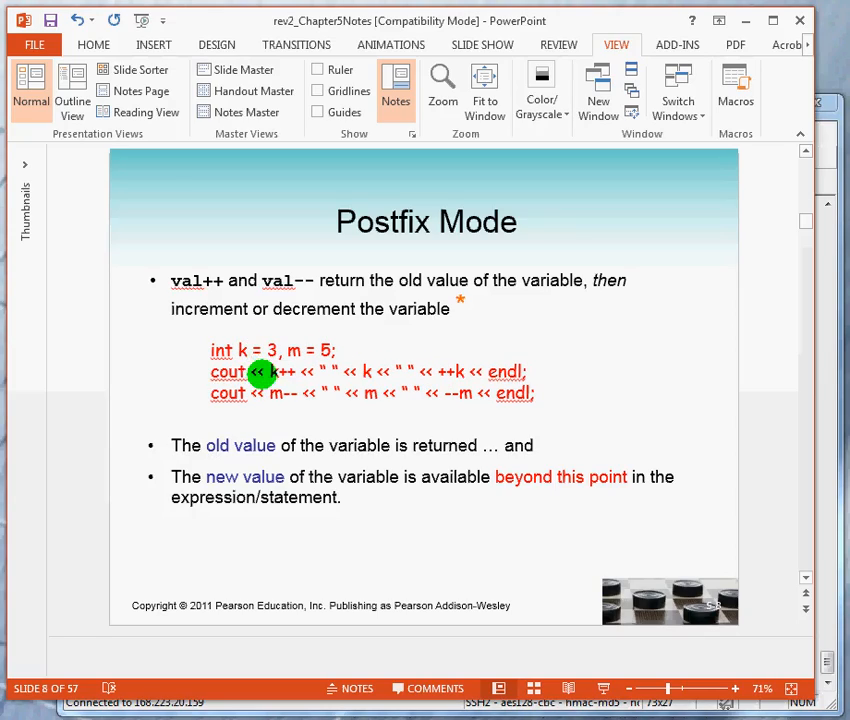
- Show slide 8, Postfix Mode, with the val++ / val-- code example
left_click(368, 371)
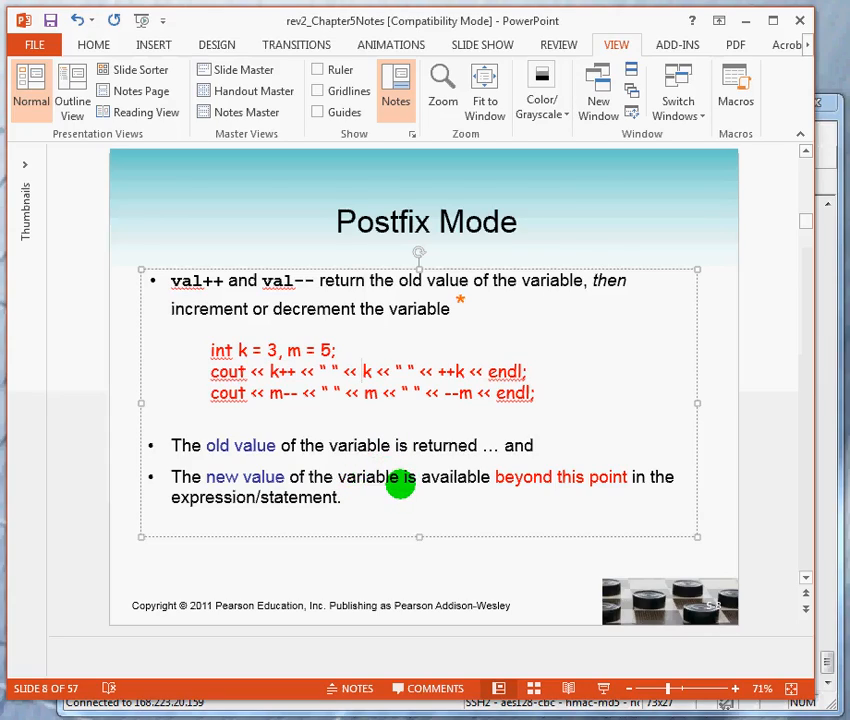
mouse_move(784, 373)
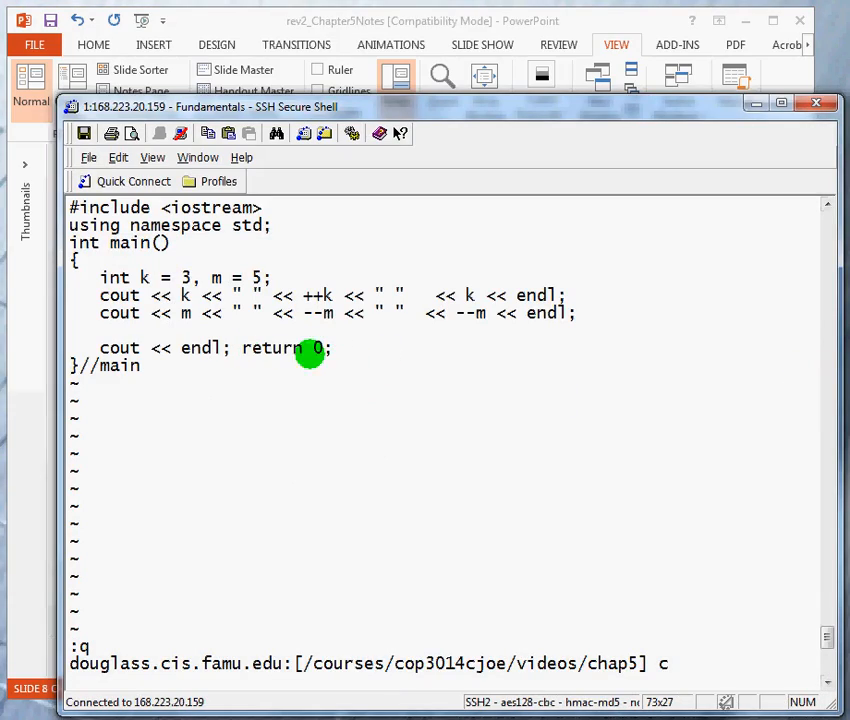
mouse_move(302, 294)
type("./p")
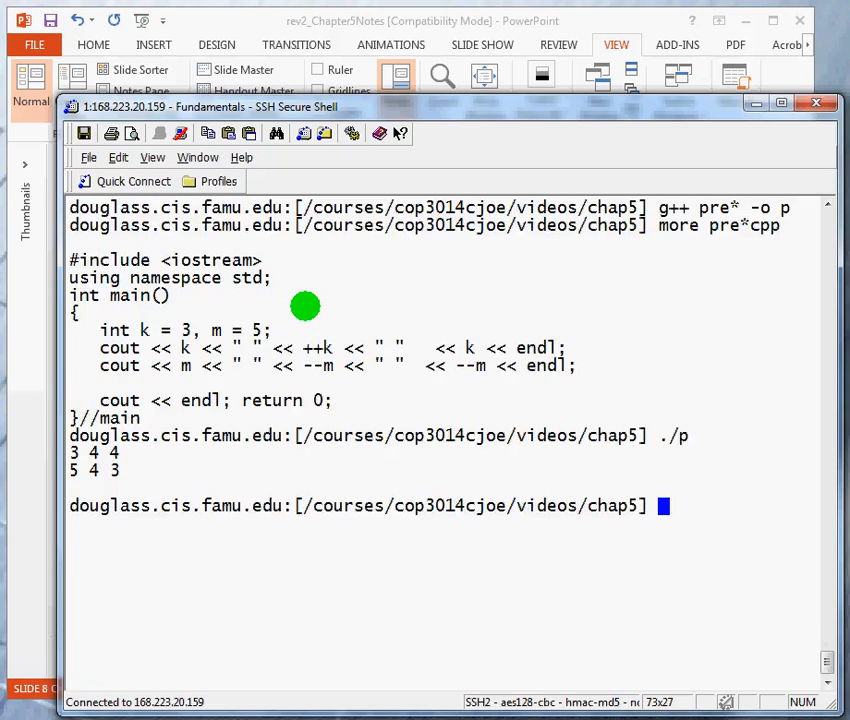
- Change ++k to k++ and --m to m-- in preIncrDec.cpp, recompile, run, and cat the file
type("vi preIncrDec.cpp")
type("!.")
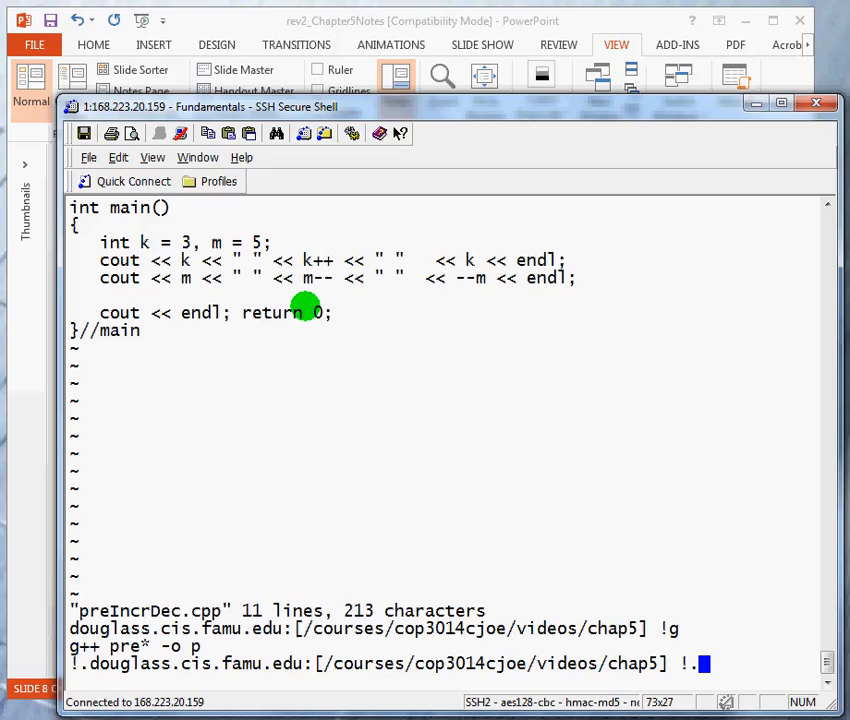
type("cat pre*cpp")
type("!.")
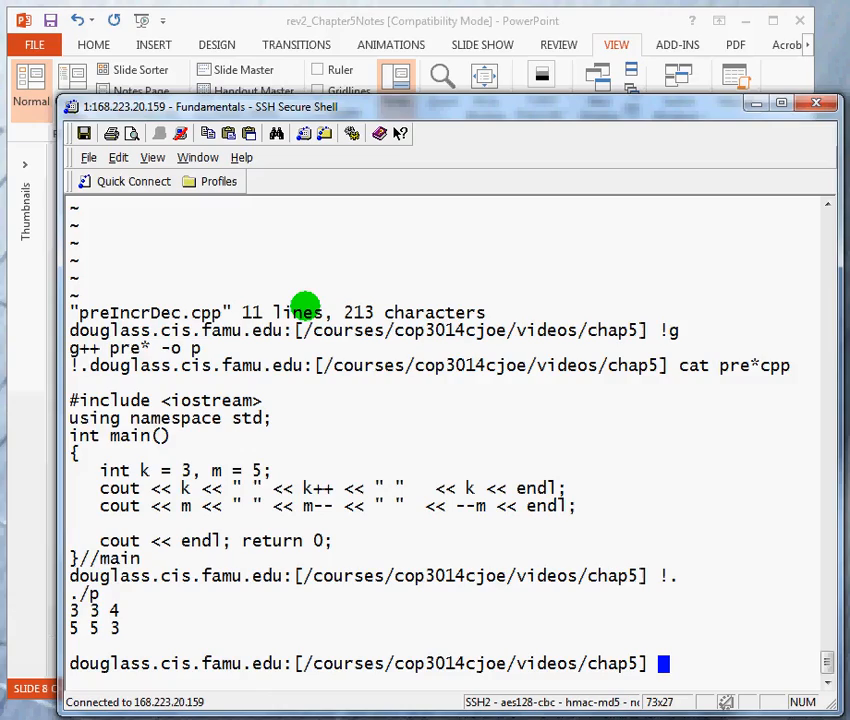
mouse_move(107, 505)
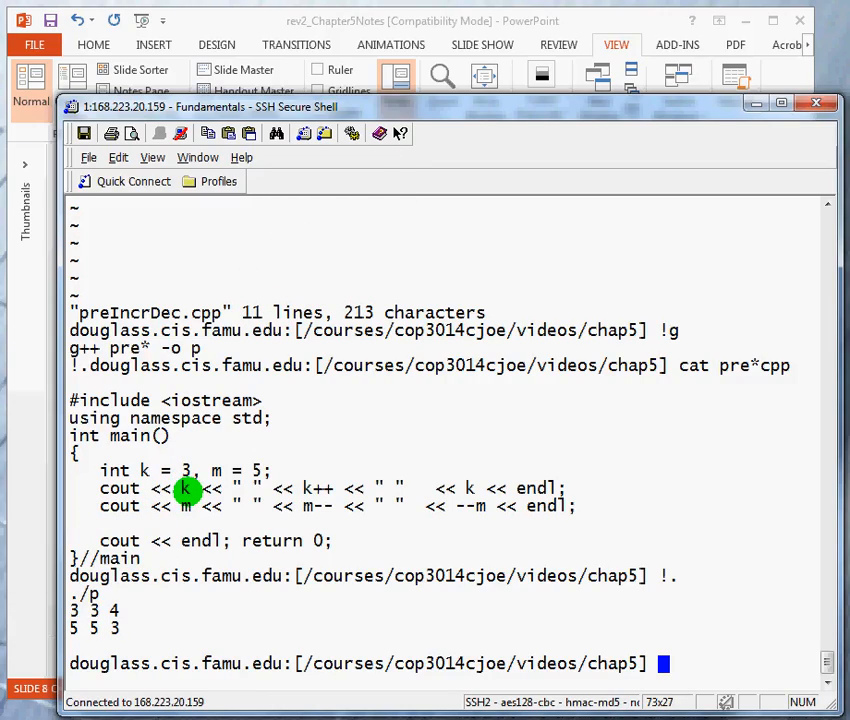
mouse_move(312, 490)
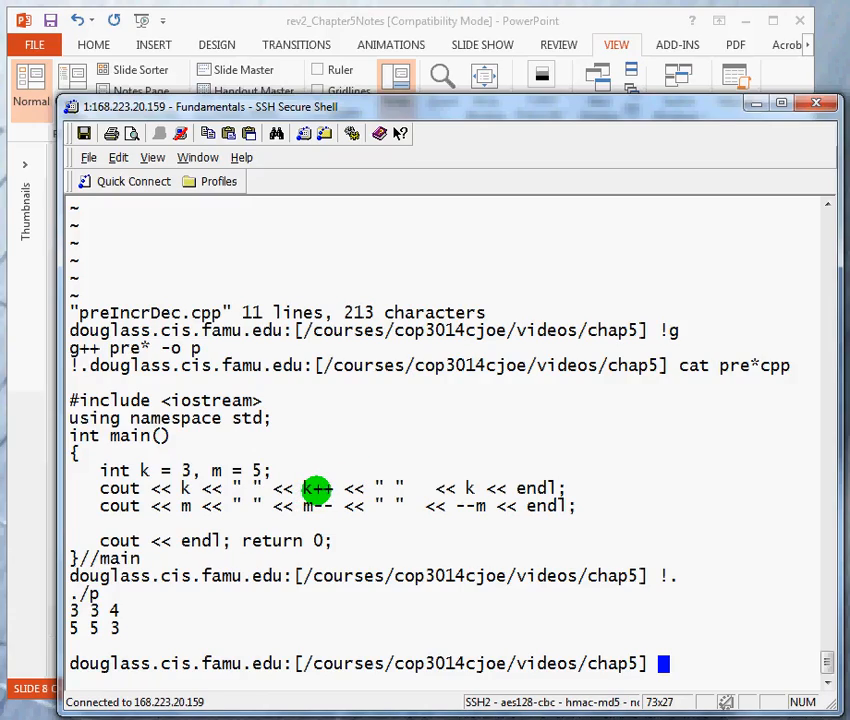
mouse_move(431, 476)
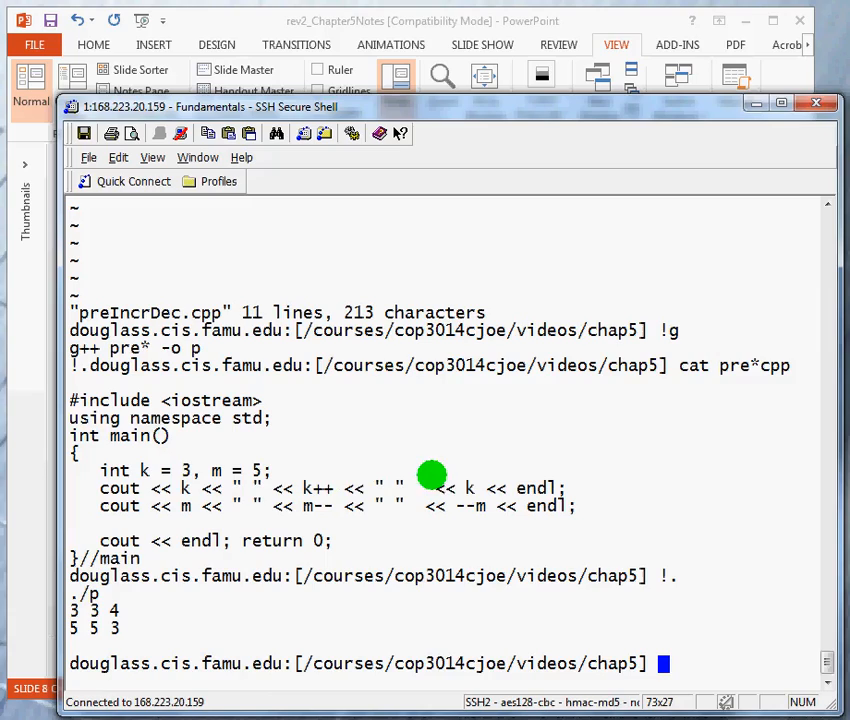
mouse_move(222, 575)
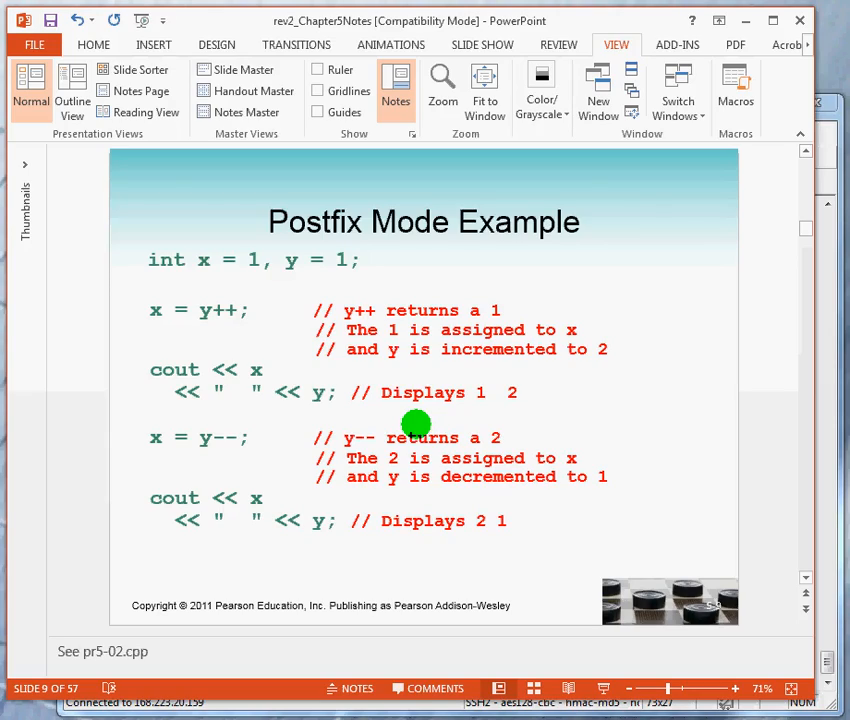
mouse_move(265, 345)
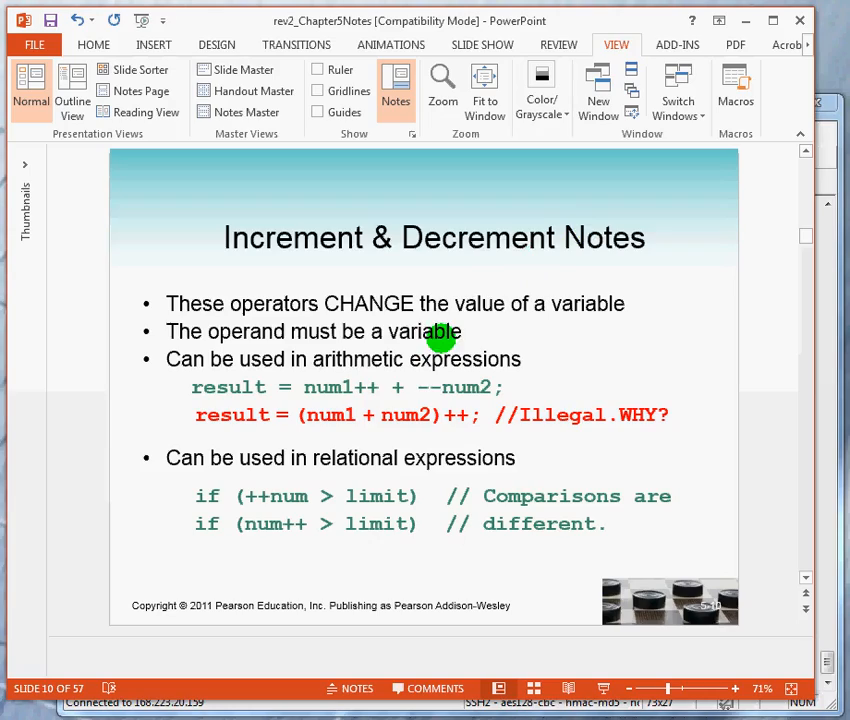
mouse_move(645, 313)
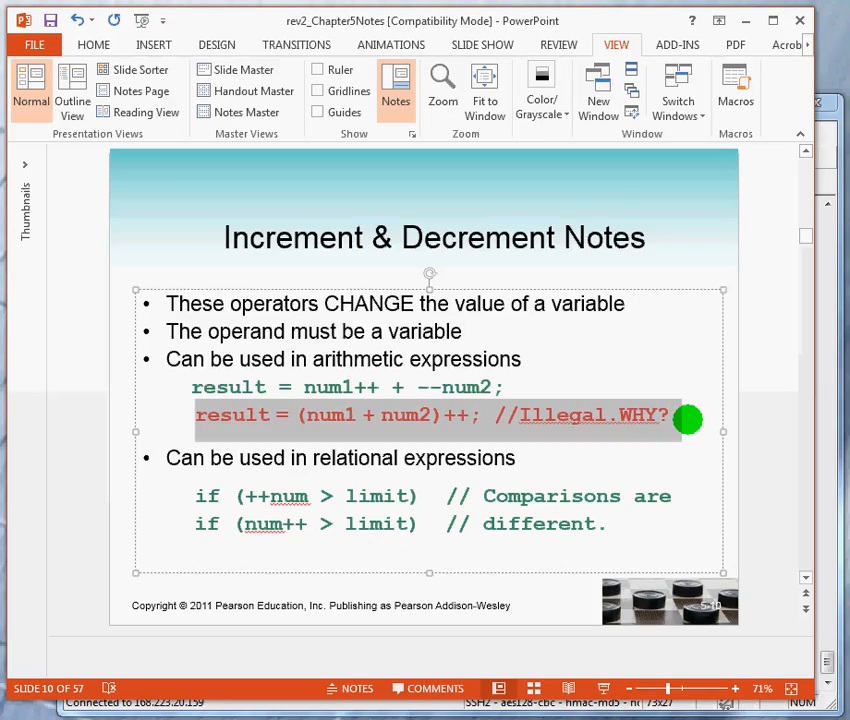
mouse_move(437, 438)
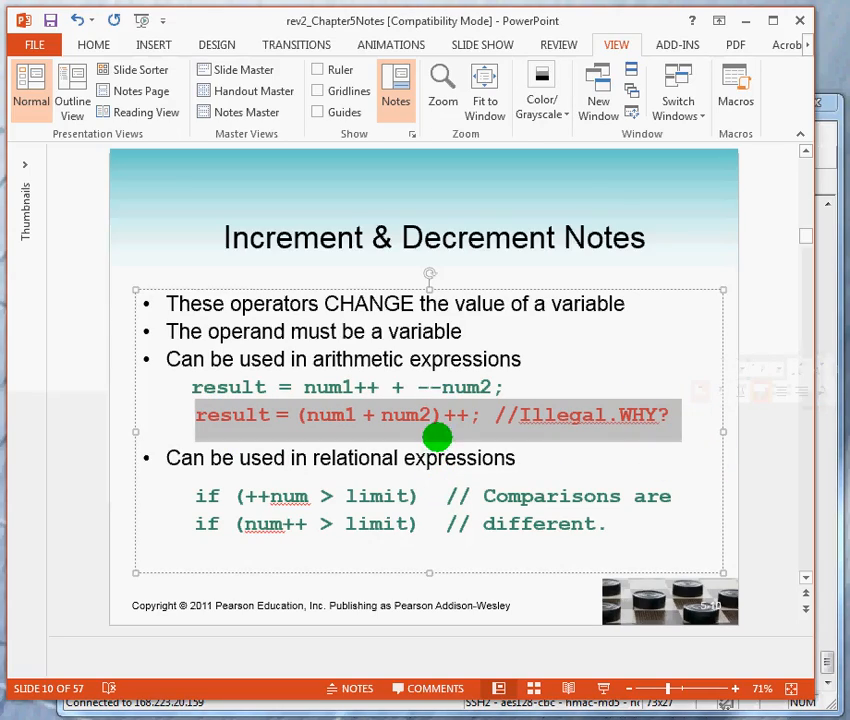
mouse_move(298, 430)
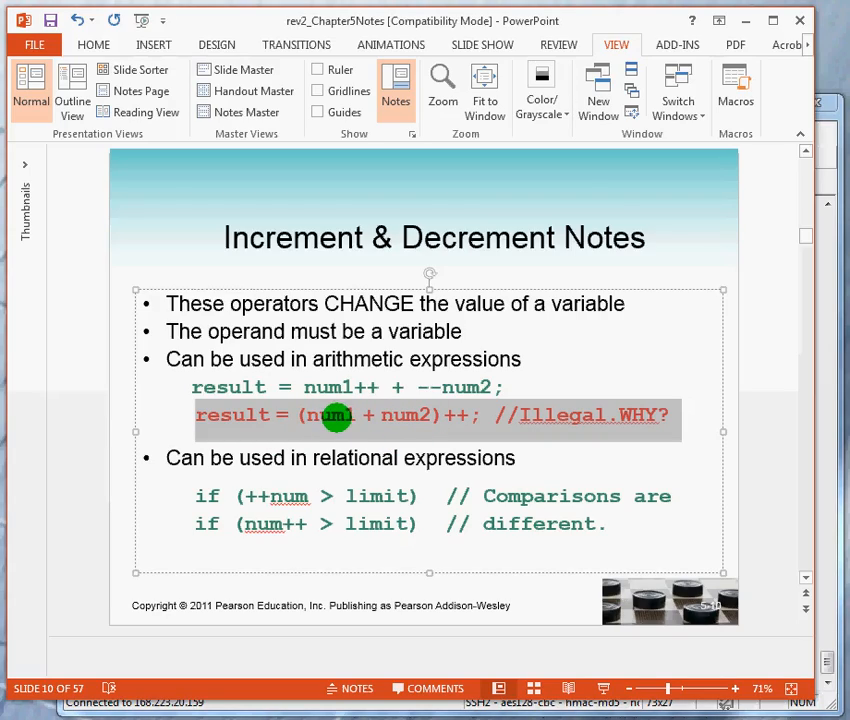
mouse_move(385, 425)
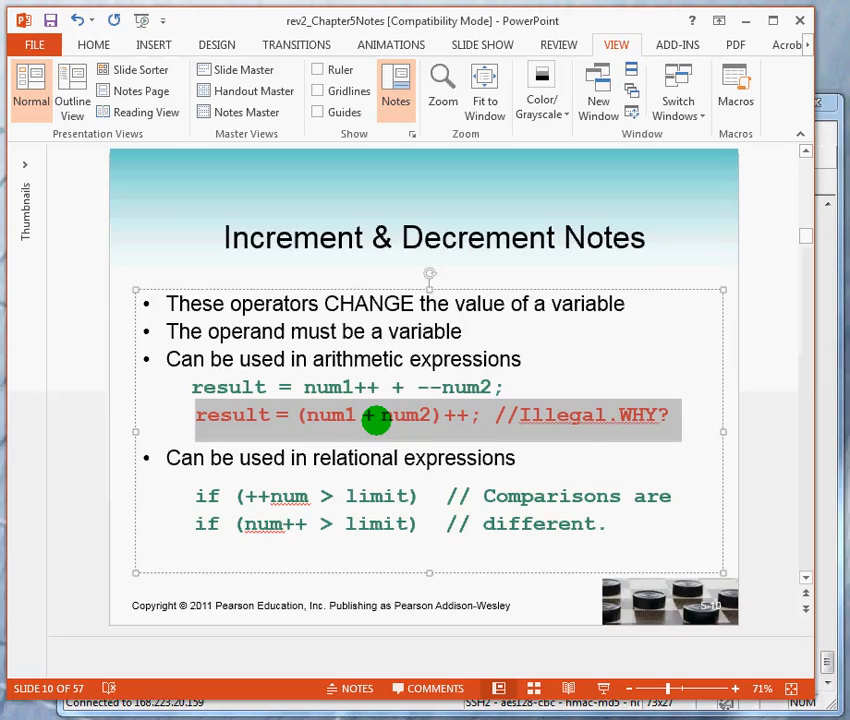
mouse_move(405, 495)
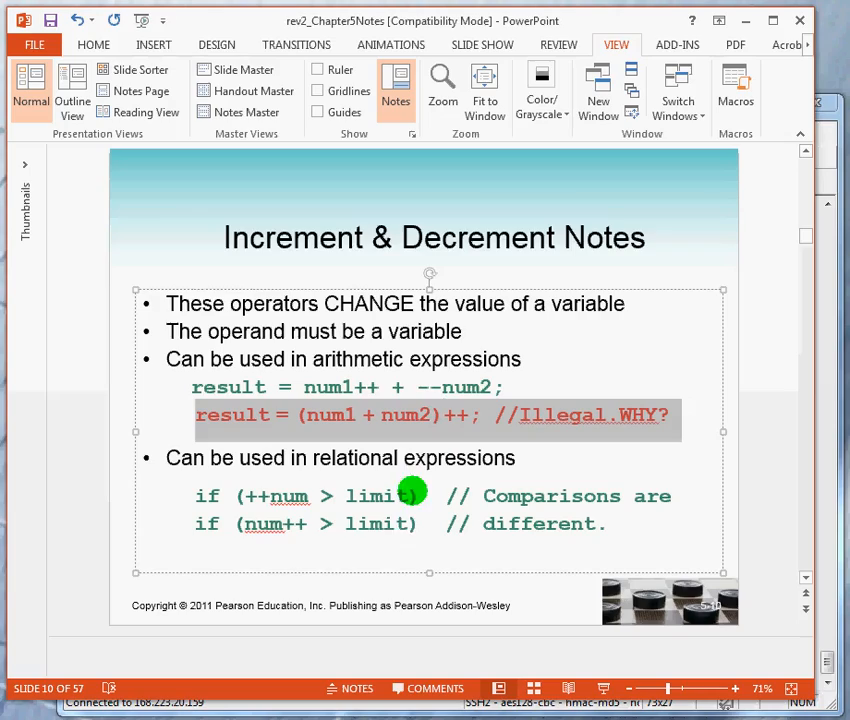
mouse_move(316, 561)
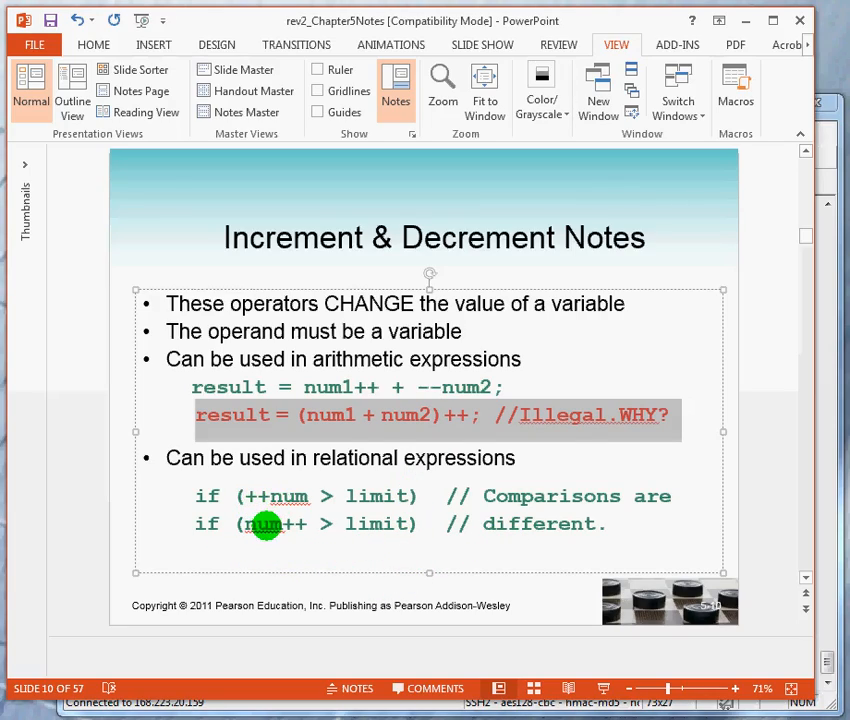
mouse_move(273, 555)
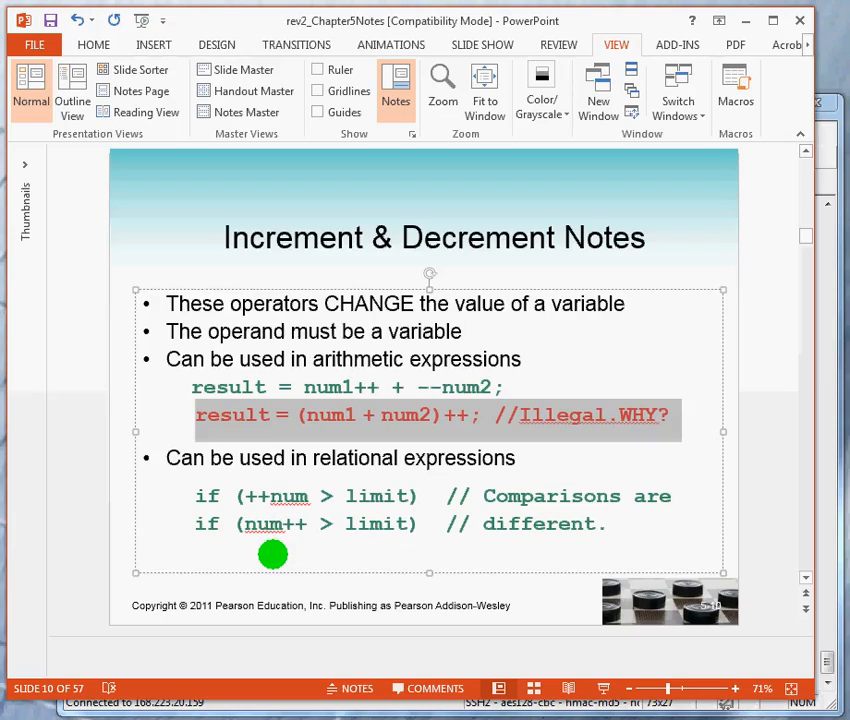
mouse_move(260, 500)
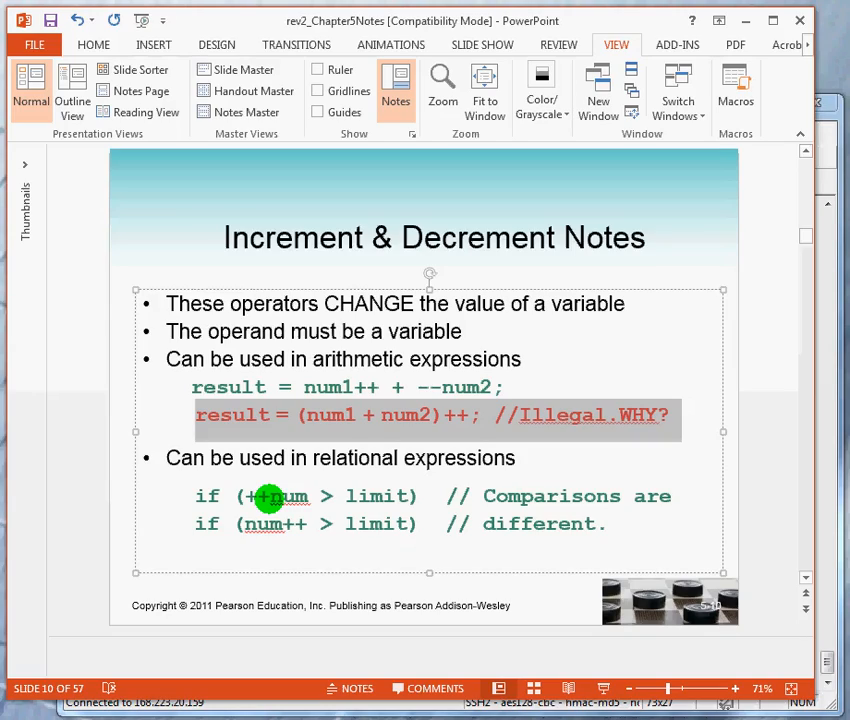
mouse_move(258, 524)
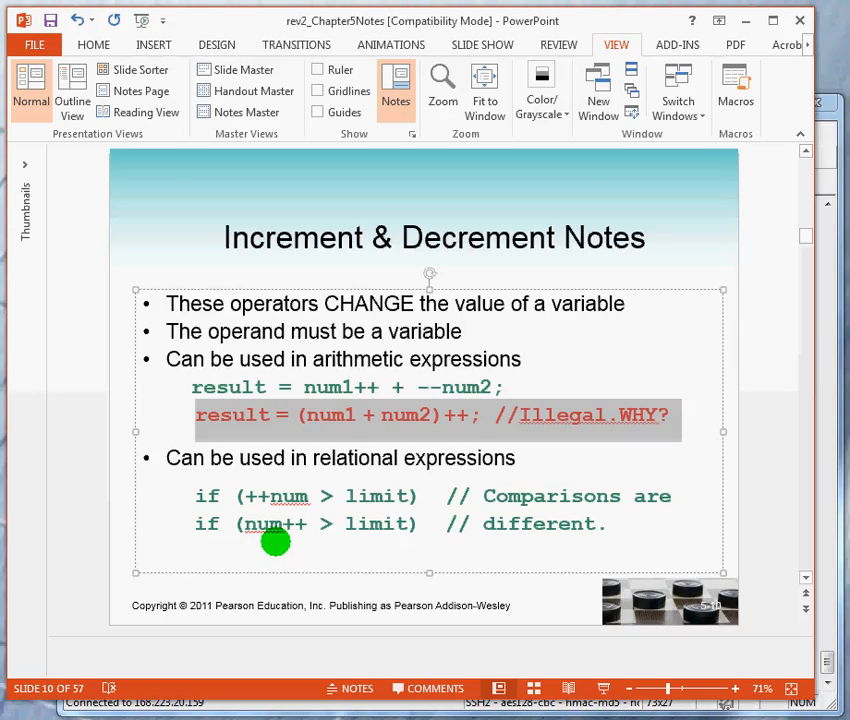
mouse_move(267, 523)
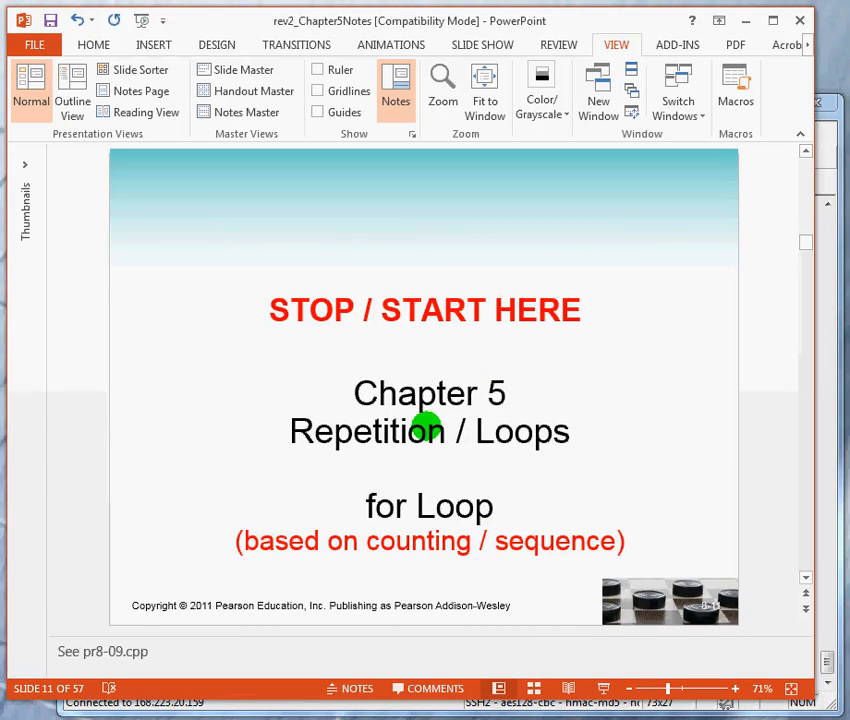
mouse_move(360, 432)
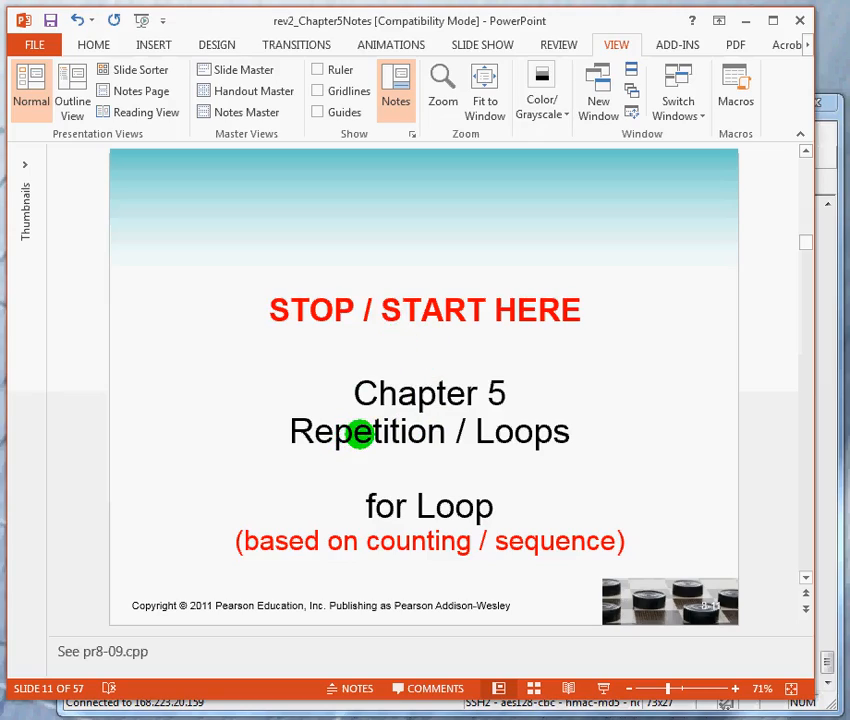